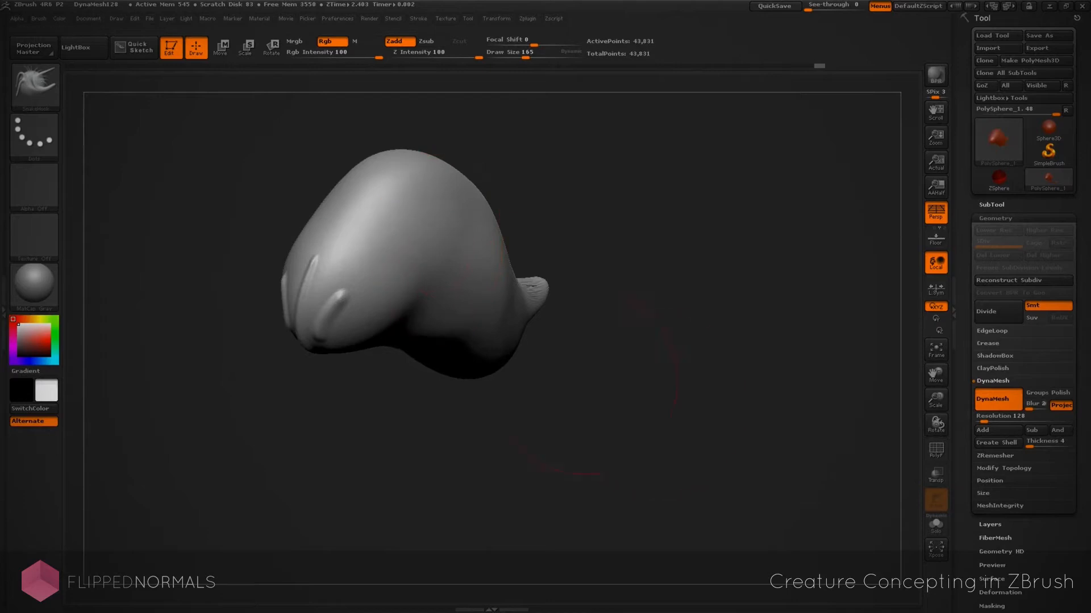
- Drag a sculpting brush down across the grey DynaMesh sphere to rough out the creature
left_click_drag(557, 197, 574, 415)
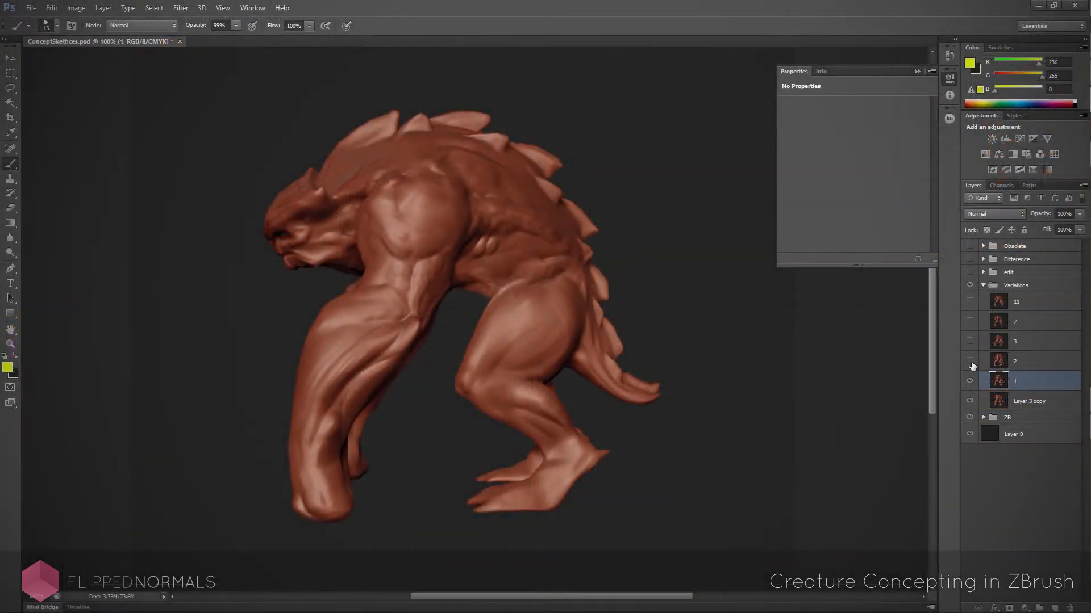
- Toggle layer visibility in the Variations group so only variation 1 shows
left_click(1015, 341)
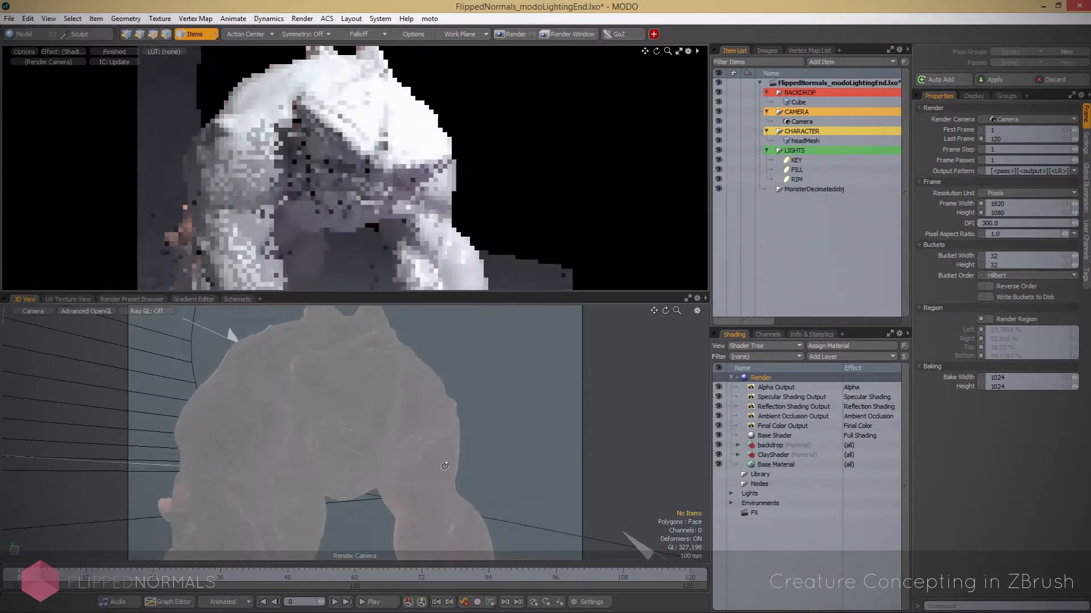
- Run the preview render of the monster with key, fill and rim lights
left_click(795, 159)
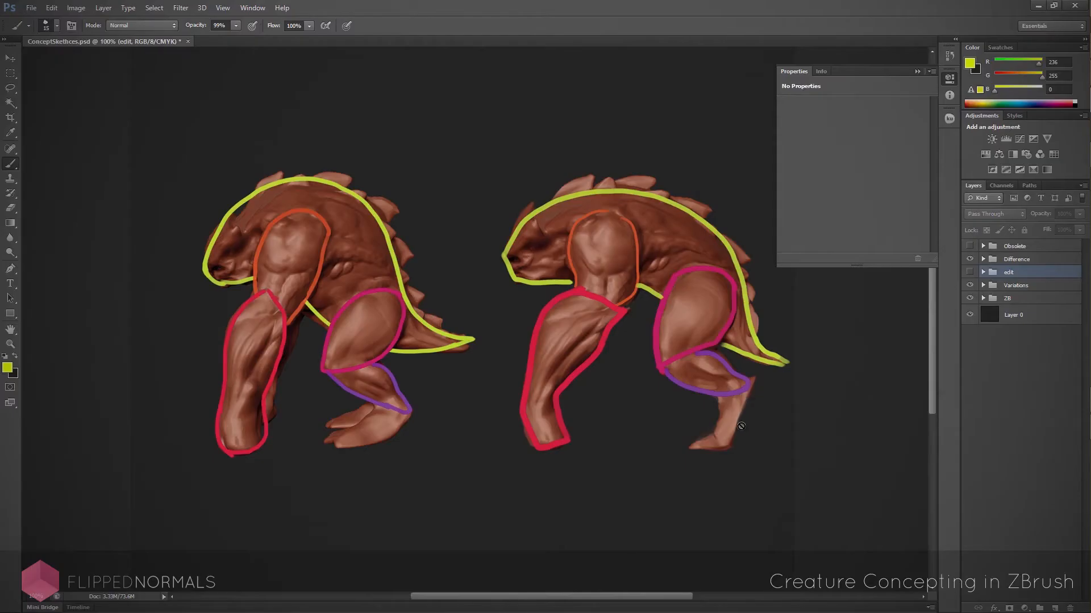
mouse_move(444, 518)
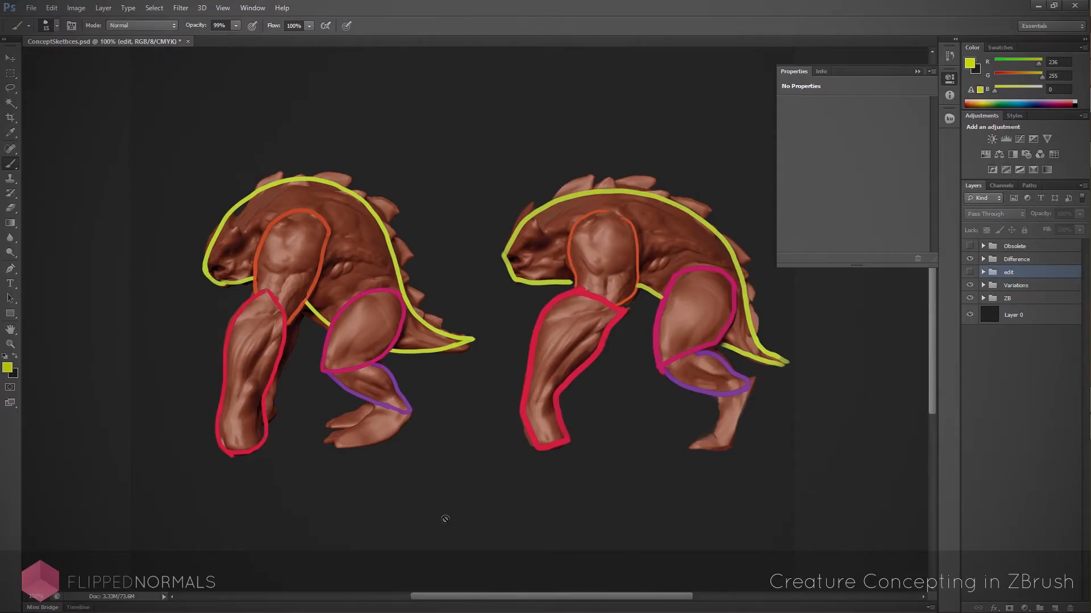
- Switch to the MonsterComp01.psd document
left_click(549, 41)
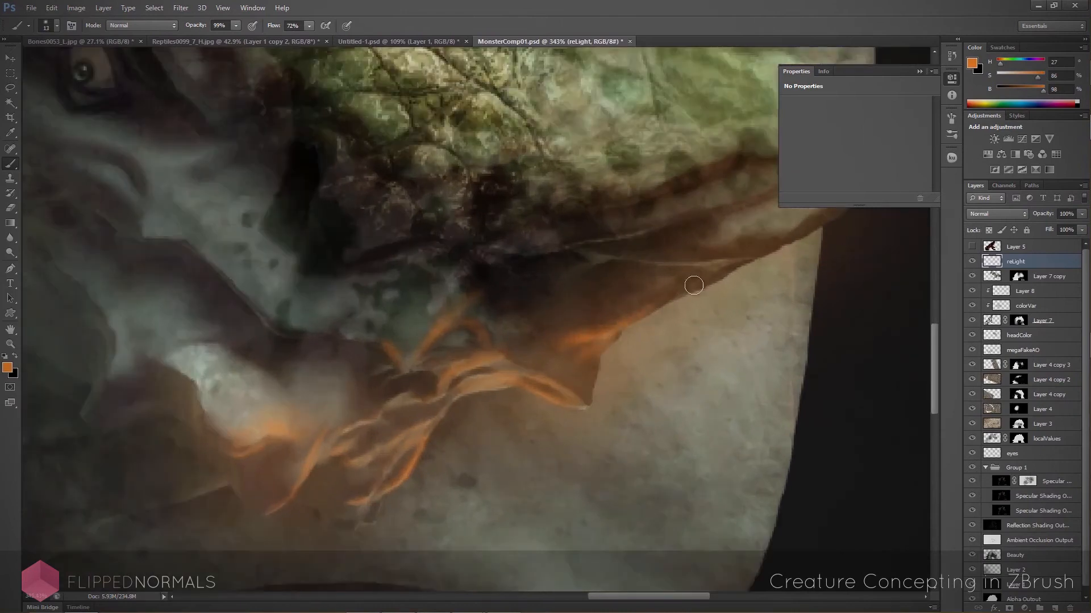